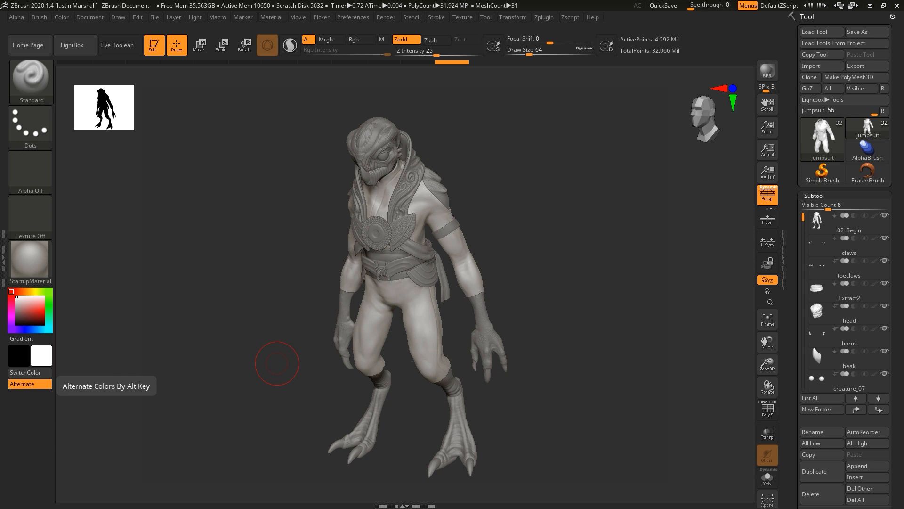
mouse_move(703, 279)
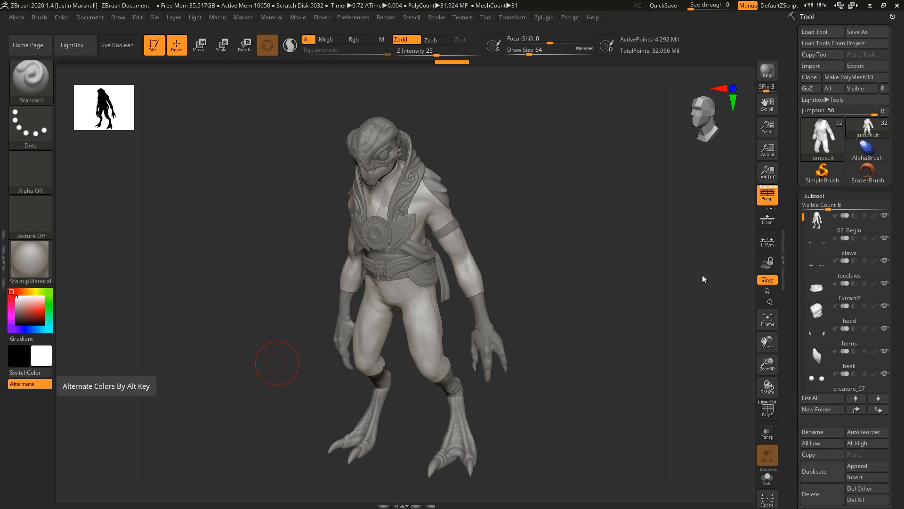
Scroll the Subtool list to reach and hide the accessory subtools and CLOTHES folder.
scroll(down, 3)
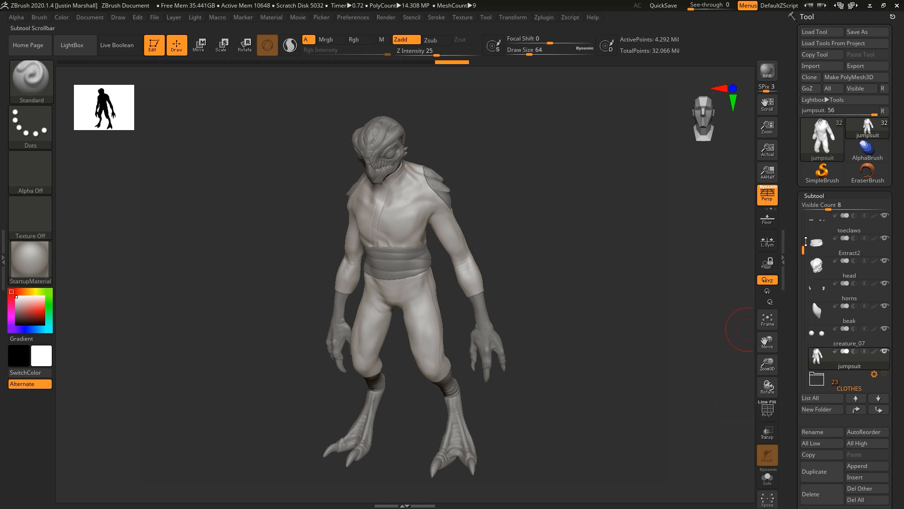
scroll(up, 3)
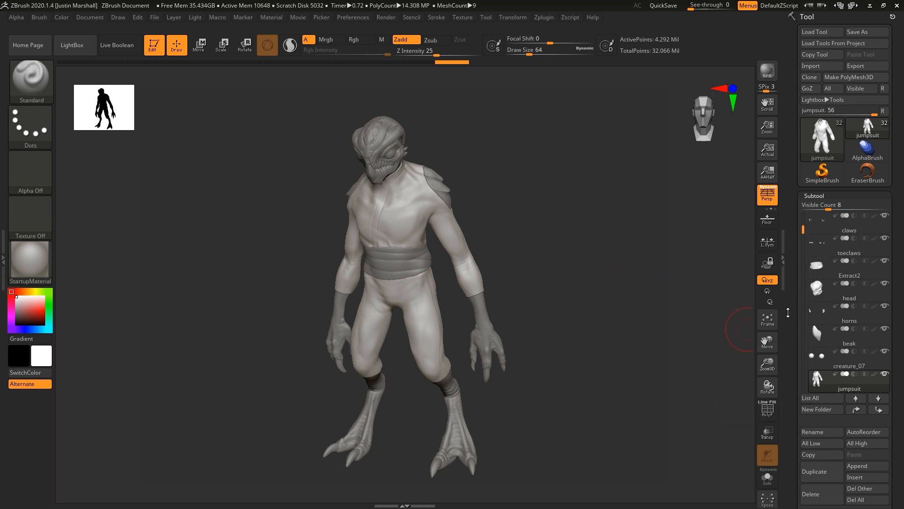
mouse_move(804, 231)
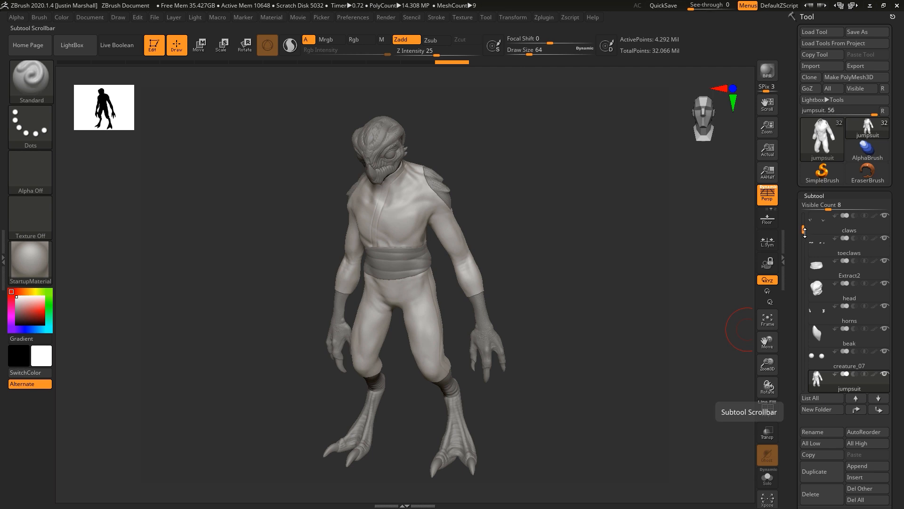
mouse_move(643, 268)
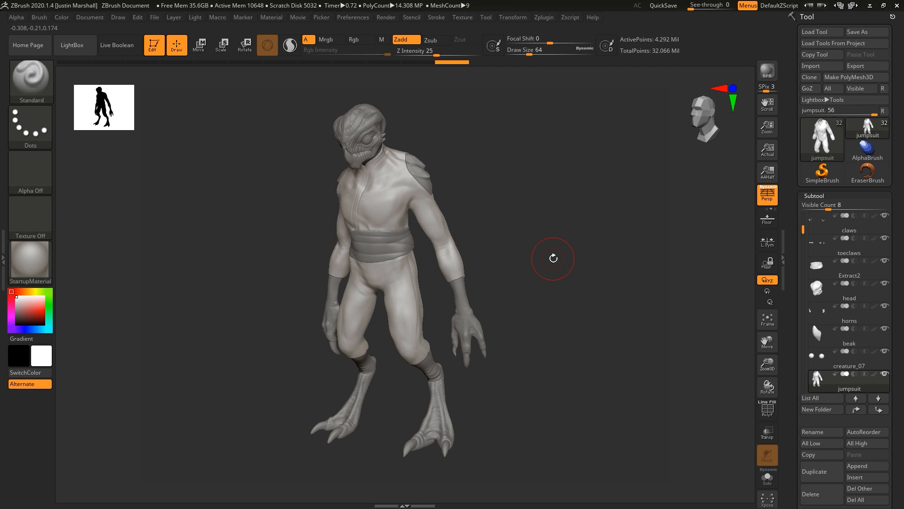
mouse_move(542, 252)
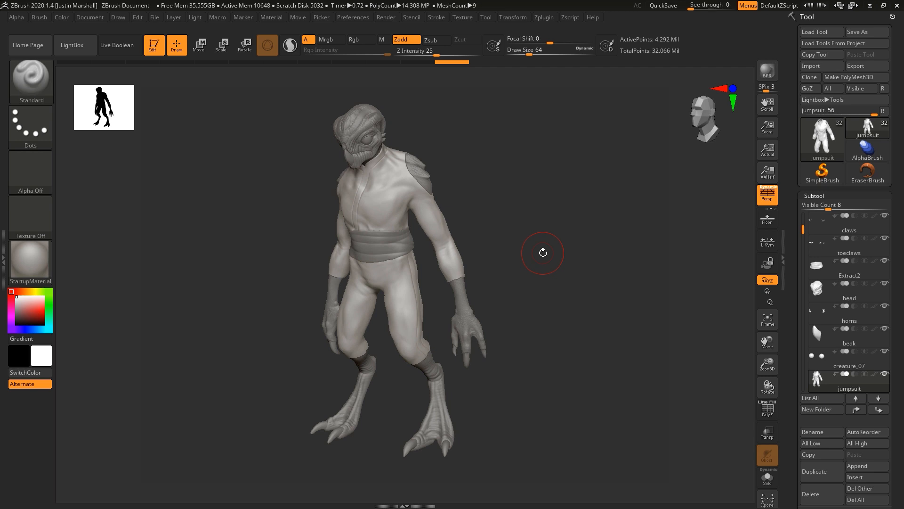
mouse_move(425, 168)
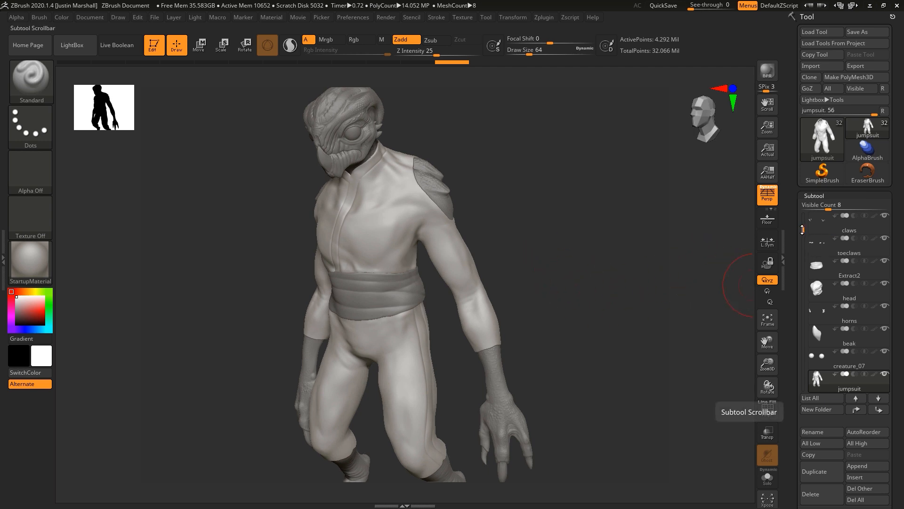
Duplicate the jumpsuit subtool to get jumpsuit1 and collapse the Subtool palette.
scroll(down, 3)
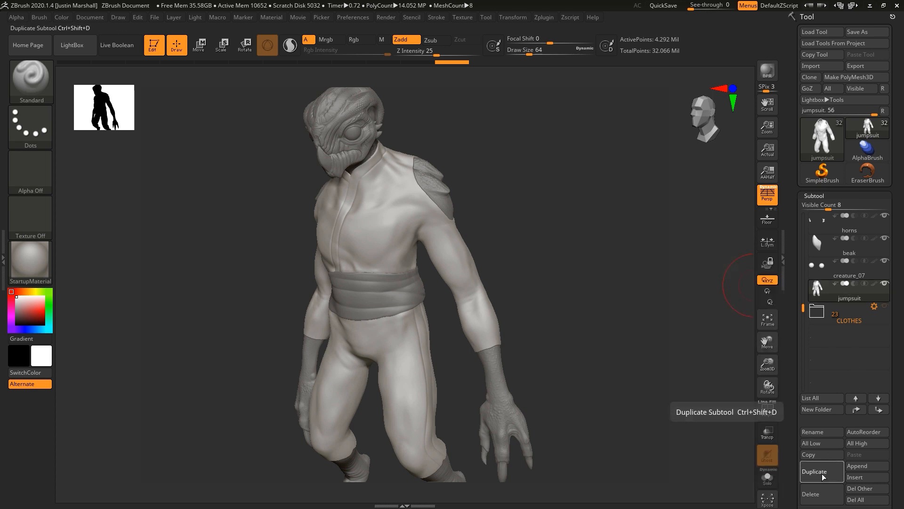
click(815, 471)
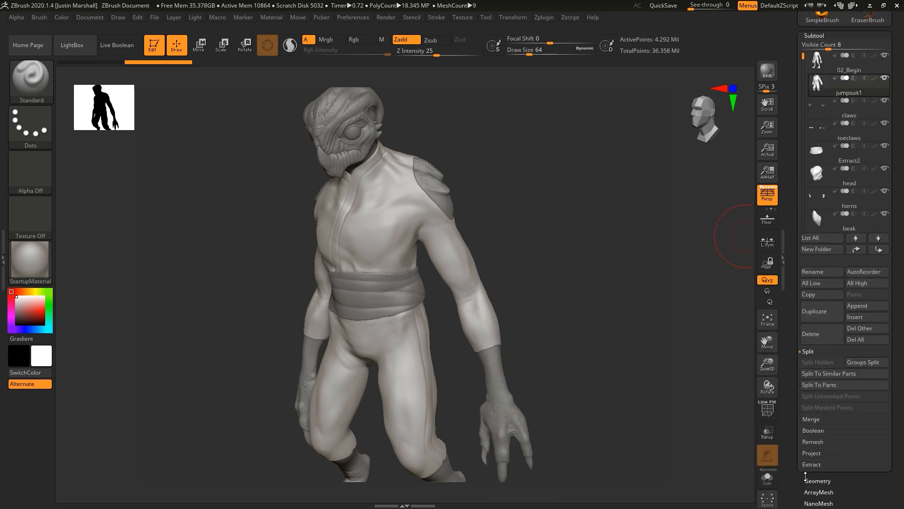
click(817, 480)
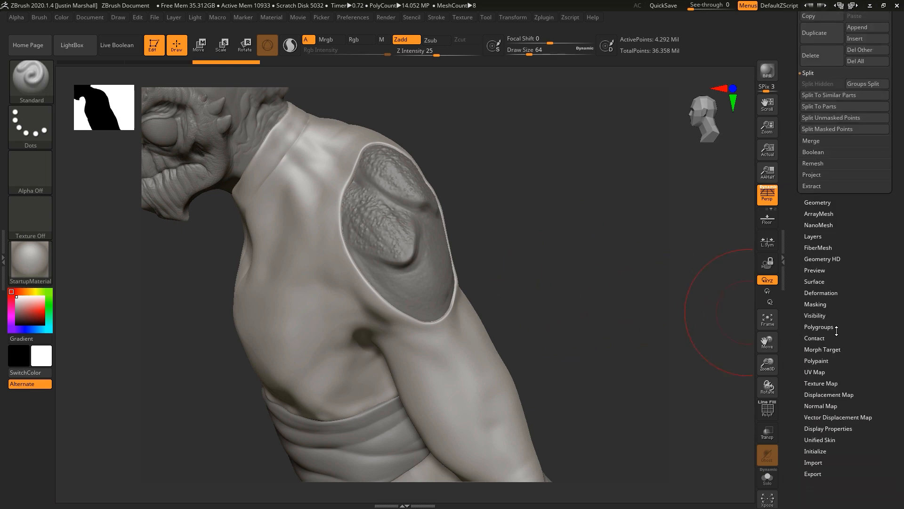
Expand the Deformation sub-palette to reach the Inflate slider for jumpsuit1.
click(822, 292)
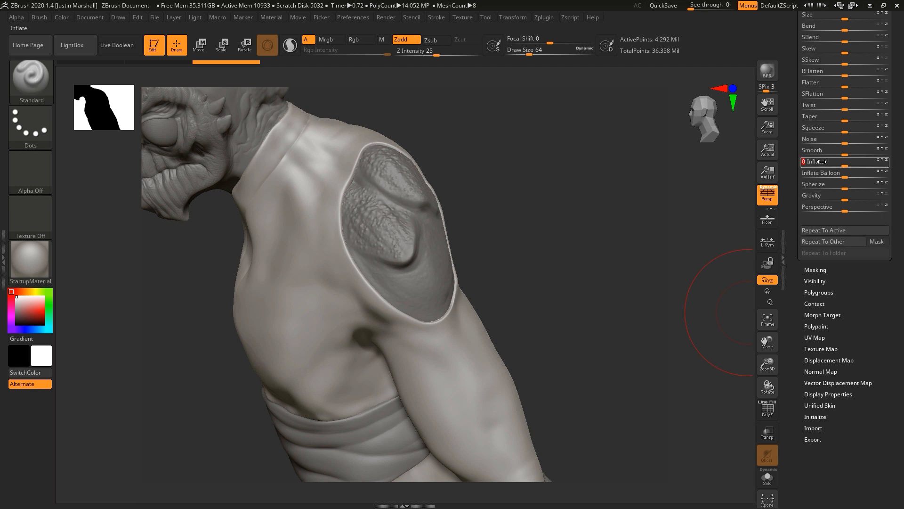
mouse_move(767, 71)
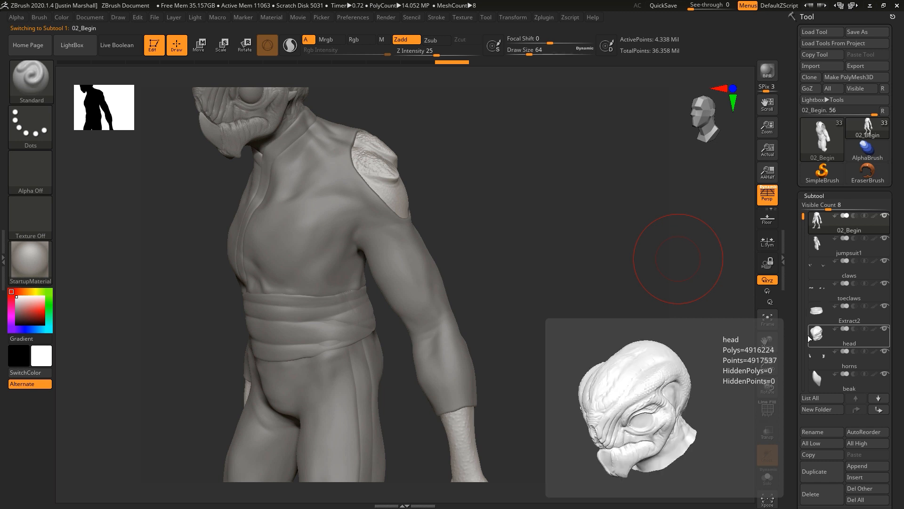
Make 02_Begin active and duplicate it as 02_Begin1 above jumpsuit1.
click(848, 263)
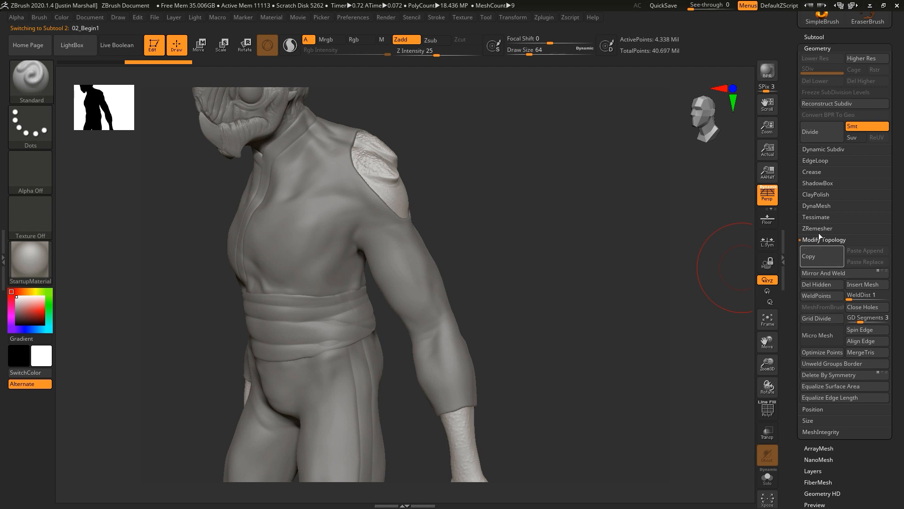
click(816, 205)
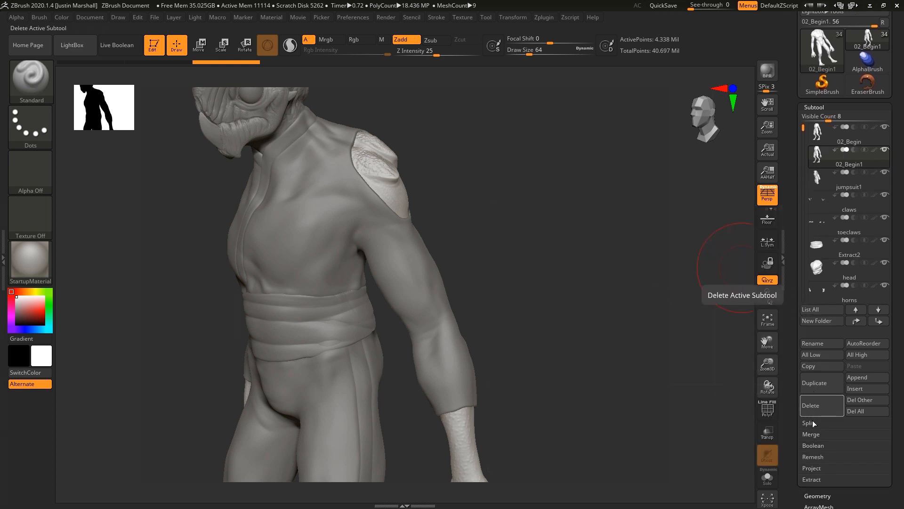
MergeDown 02_Begin1 into jumpsuit1, confirm the warning, and hide the original 02_Begin.
click(811, 433)
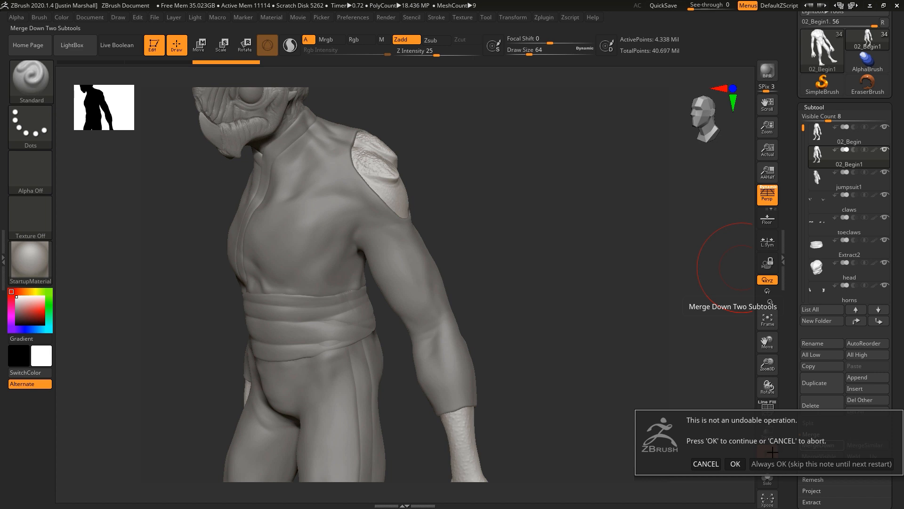
click(735, 464)
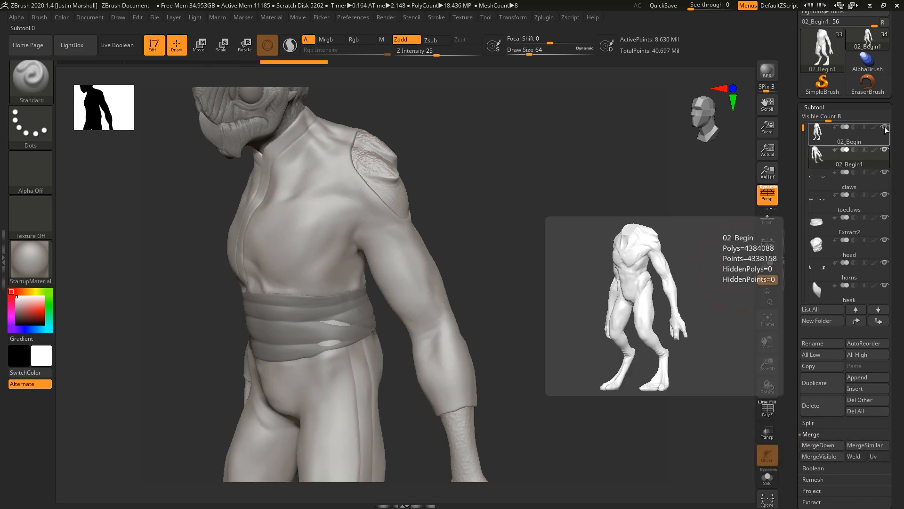
click(849, 149)
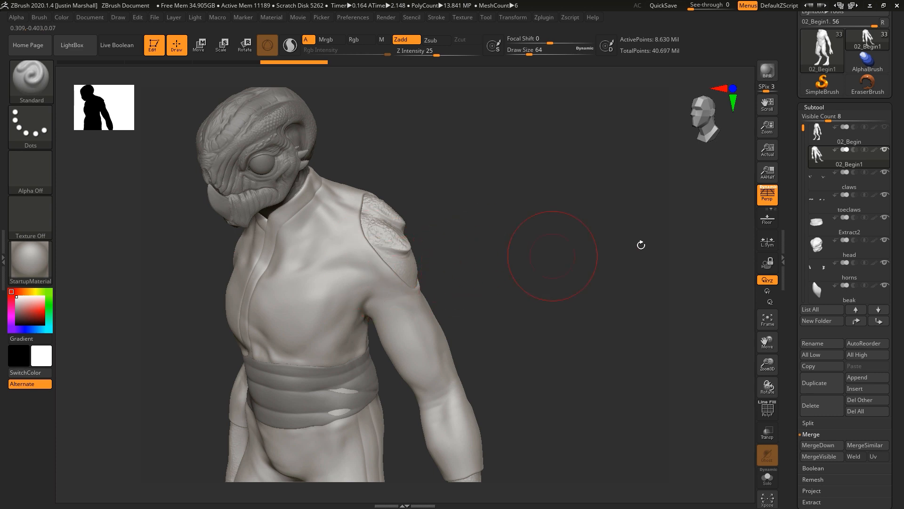
Run Intersection Masker from the Zplugin menu on the merged body-jumpsuit piece.
click(543, 17)
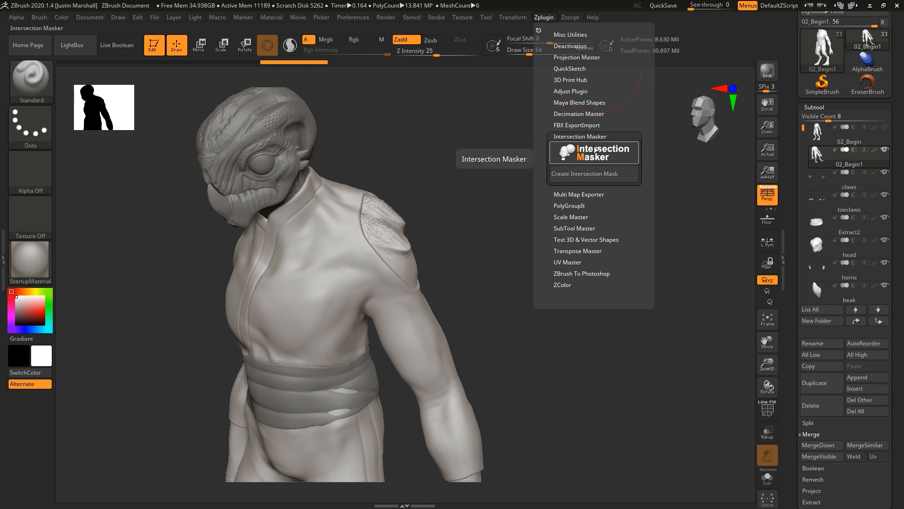
click(542, 17)
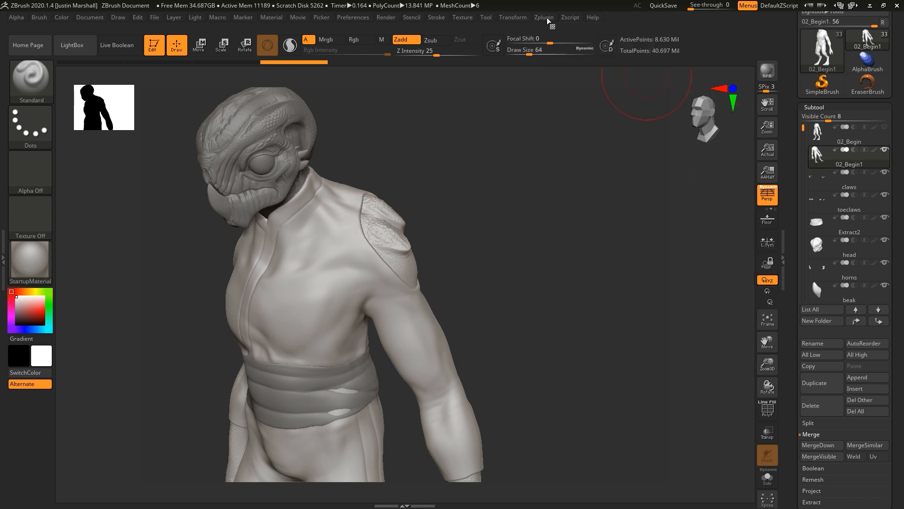
click(543, 17)
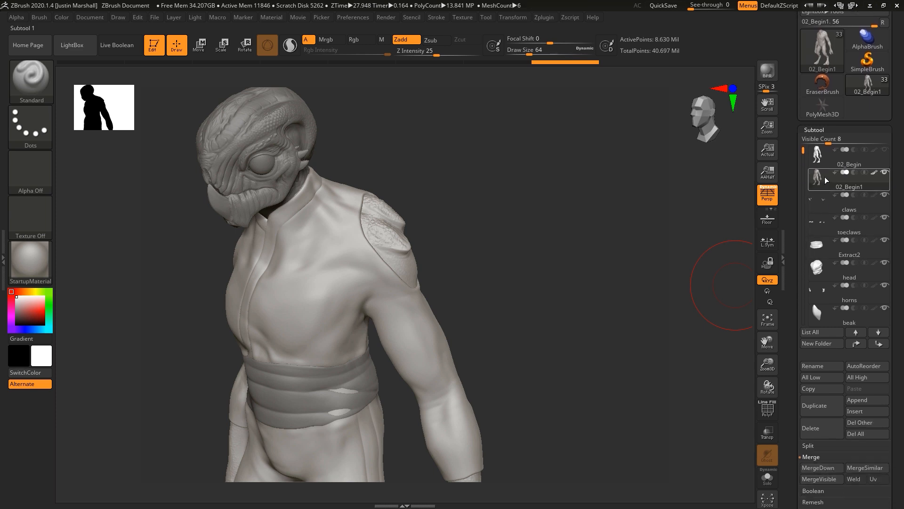
Split the merged piece back into parts with Split To Parts and confirm the warning.
click(807, 445)
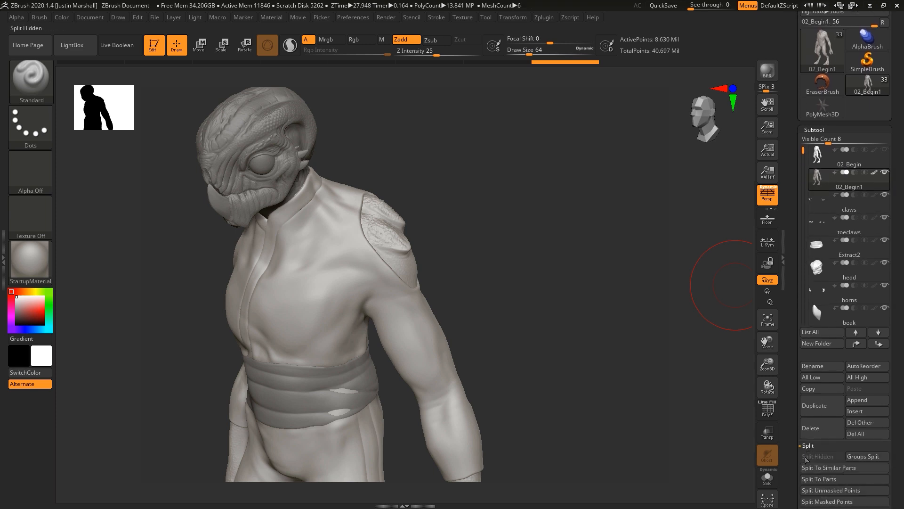
click(819, 479)
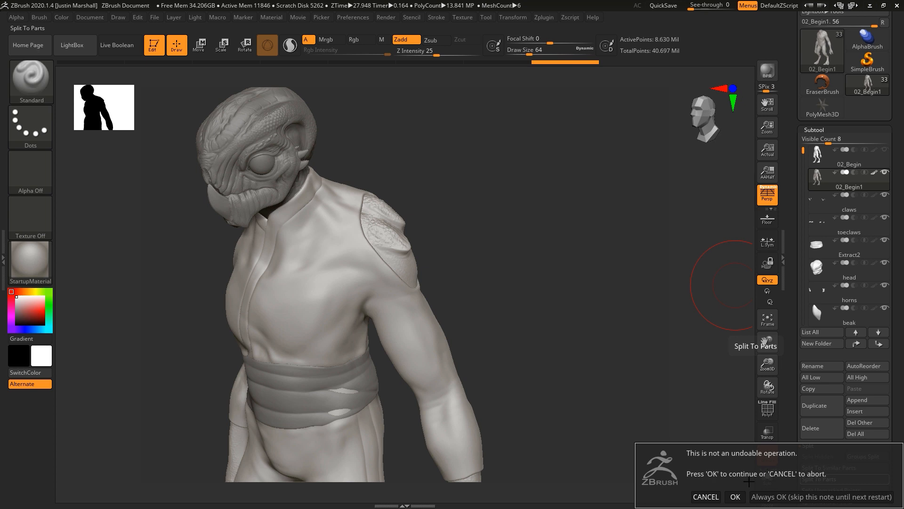
click(734, 496)
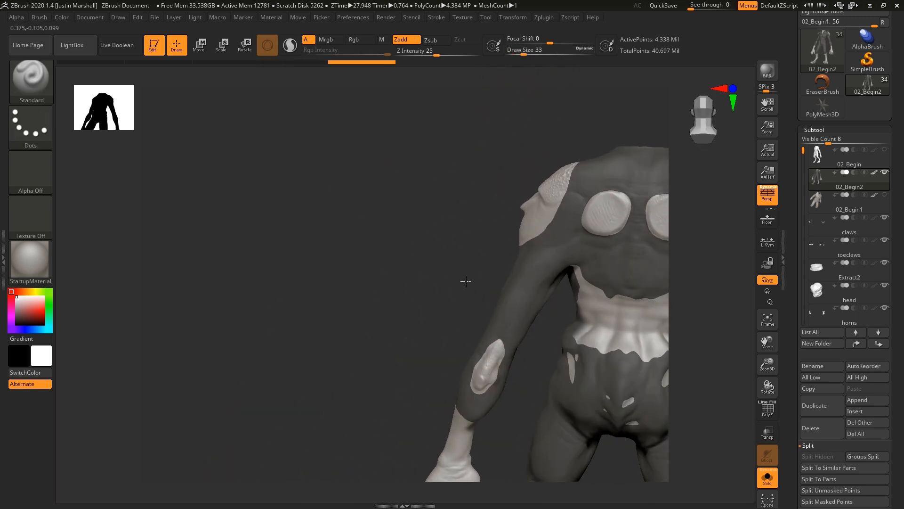
Refine the skin mask by hand with MaskPen around the knee, wrist and neck edges.
click(353, 39)
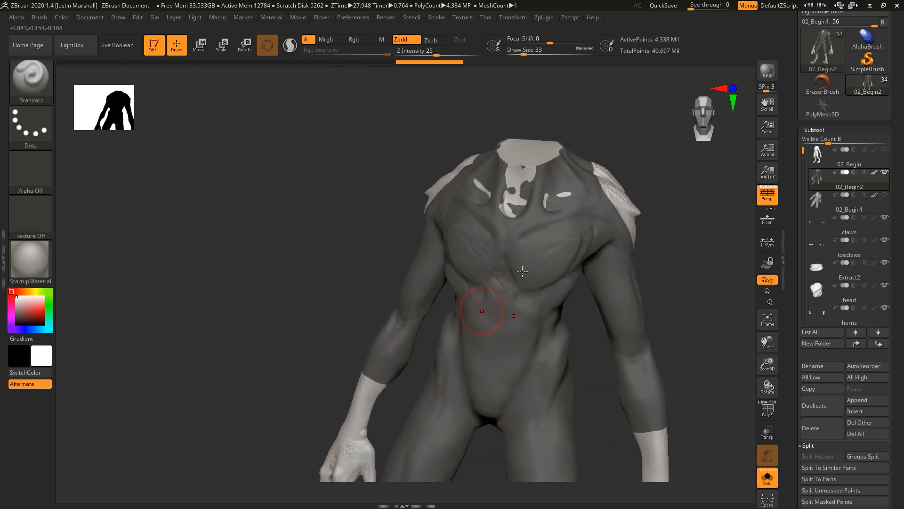
click(353, 39)
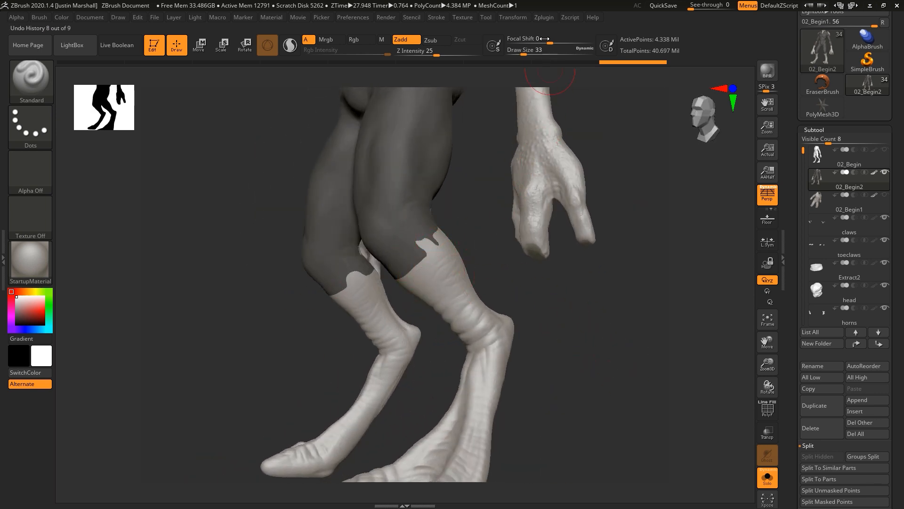
mouse_move(549, 50)
text(20)
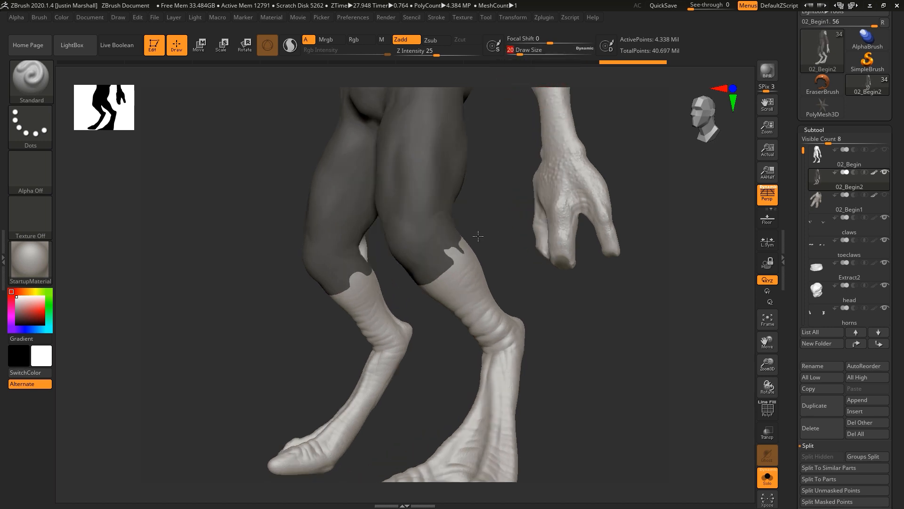
click(354, 39)
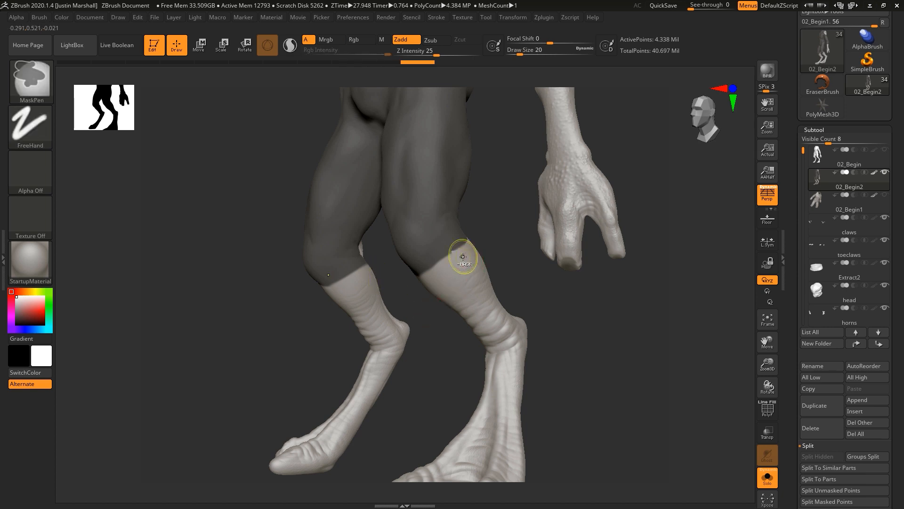
click(353, 40)
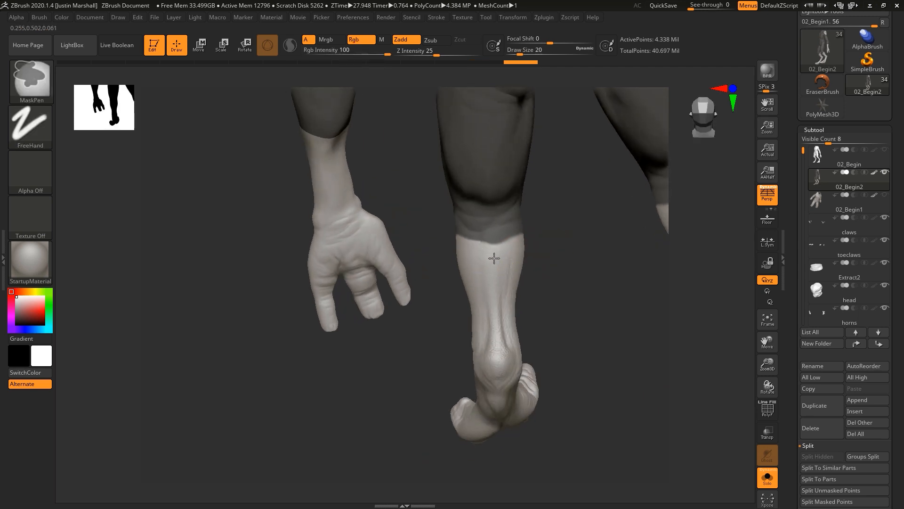
mouse_move(521, 251)
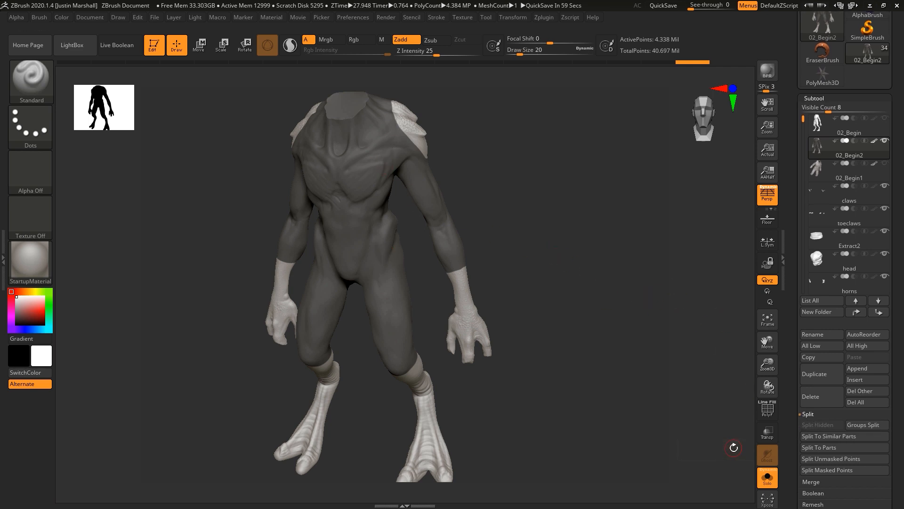
mouse_move(844, 459)
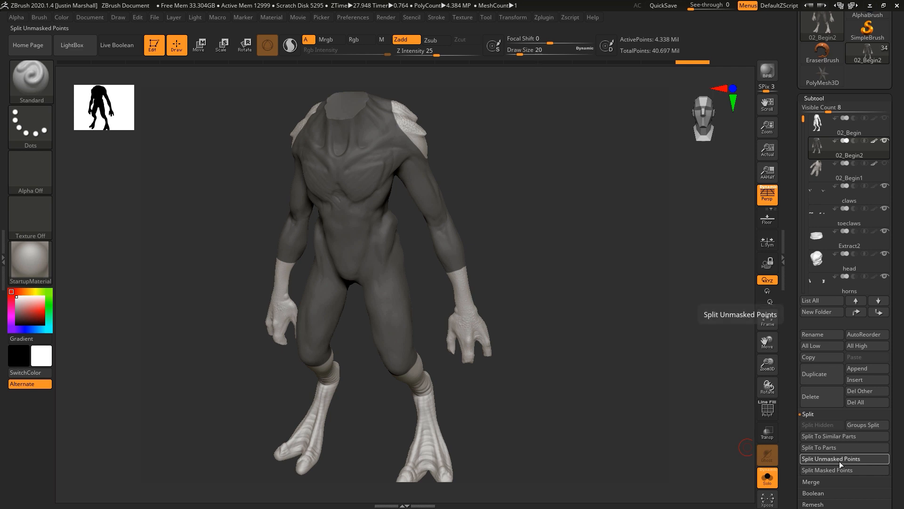
Split Unmasked Points, then delete the 02_Begin2 and 02_Begin1 subtools.
click(836, 458)
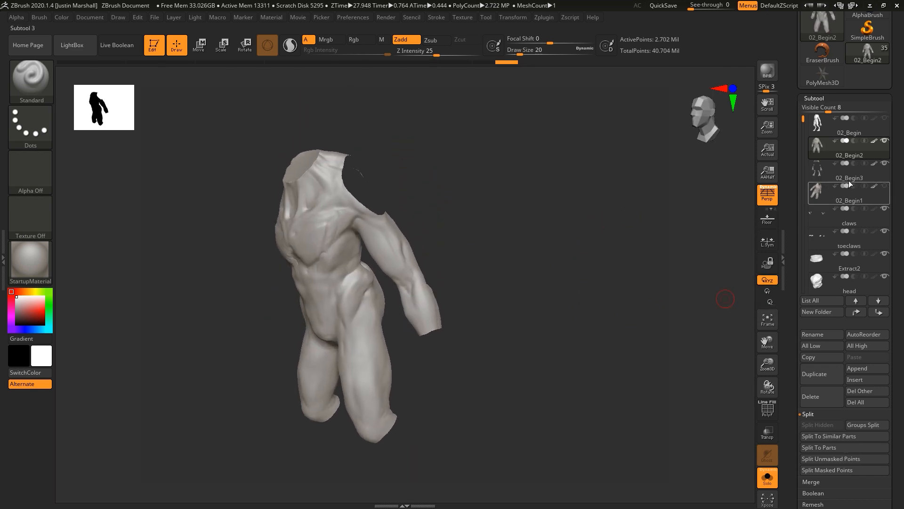
click(848, 178)
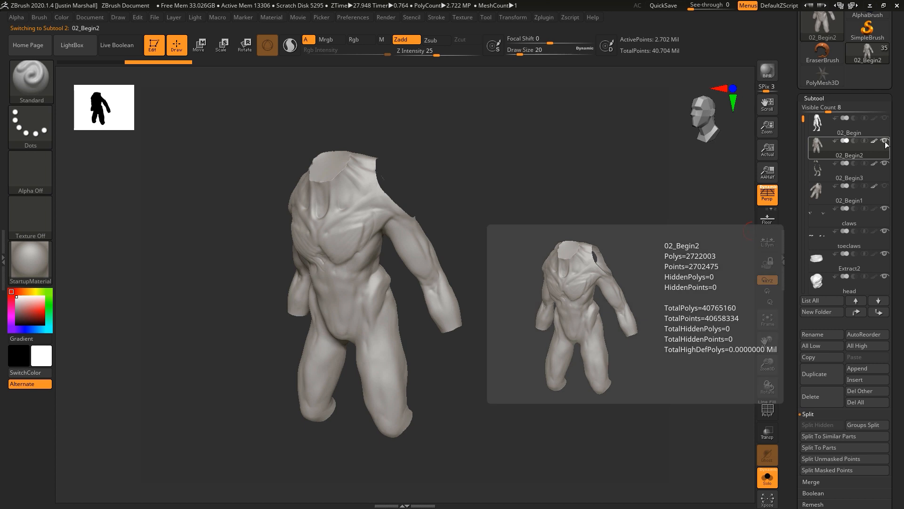
mouse_move(810, 397)
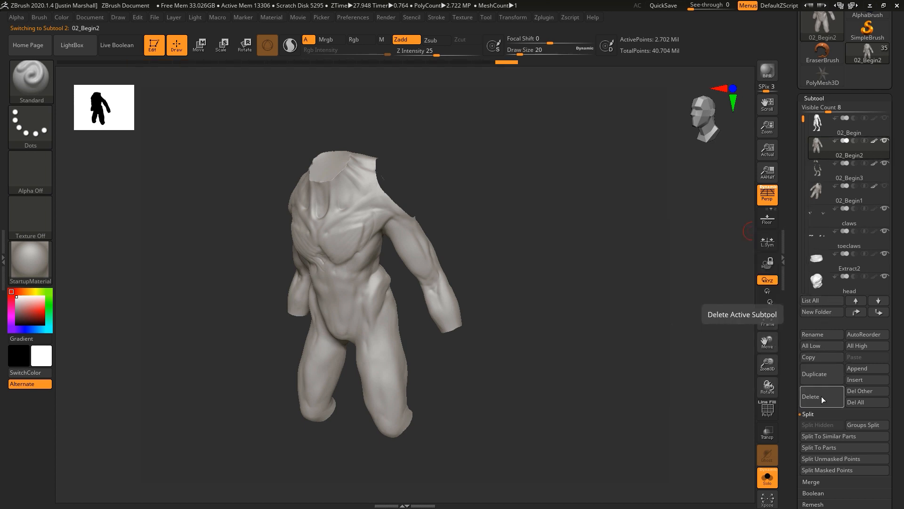
click(810, 397)
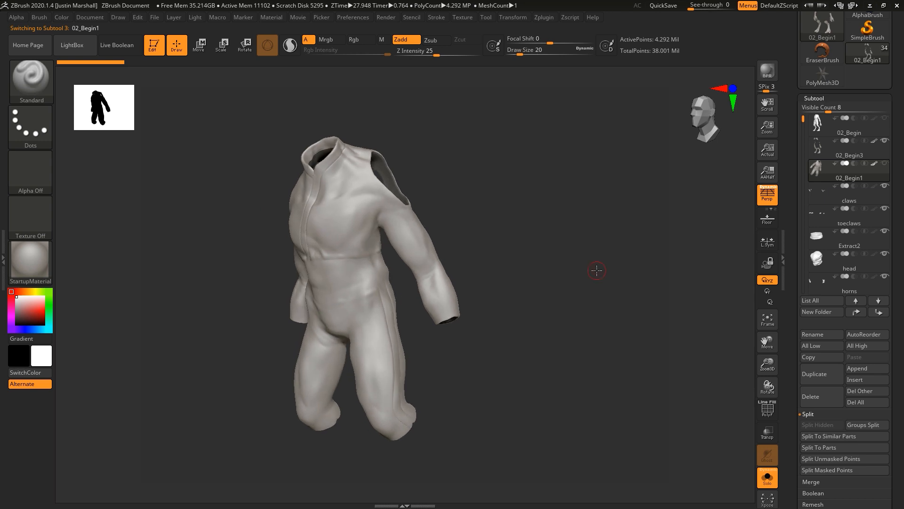
mouse_move(810, 397)
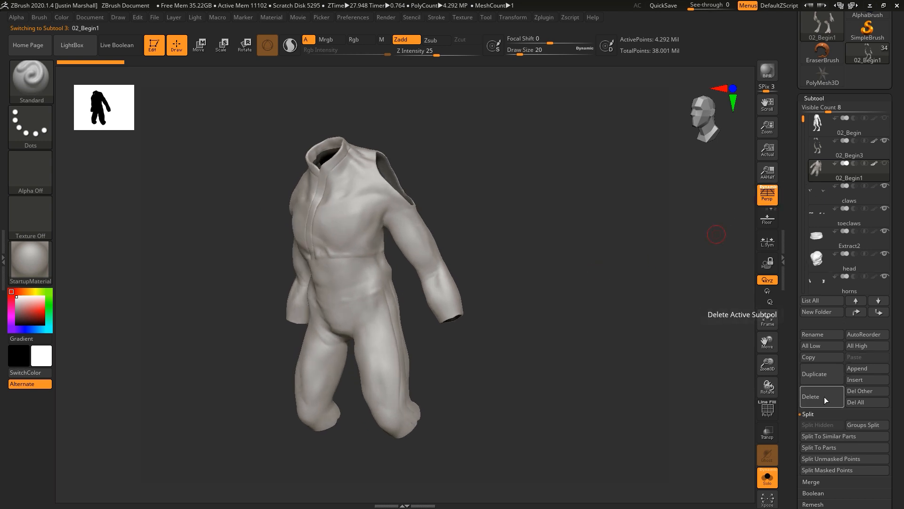
click(810, 397)
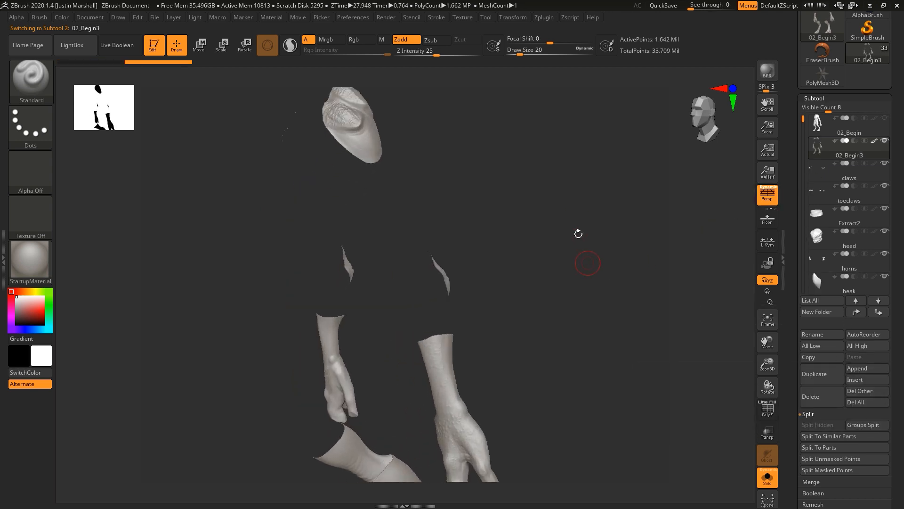
Bring up the Geometry sub-palette with ZRemesher settings for the kept skin piece.
click(767, 410)
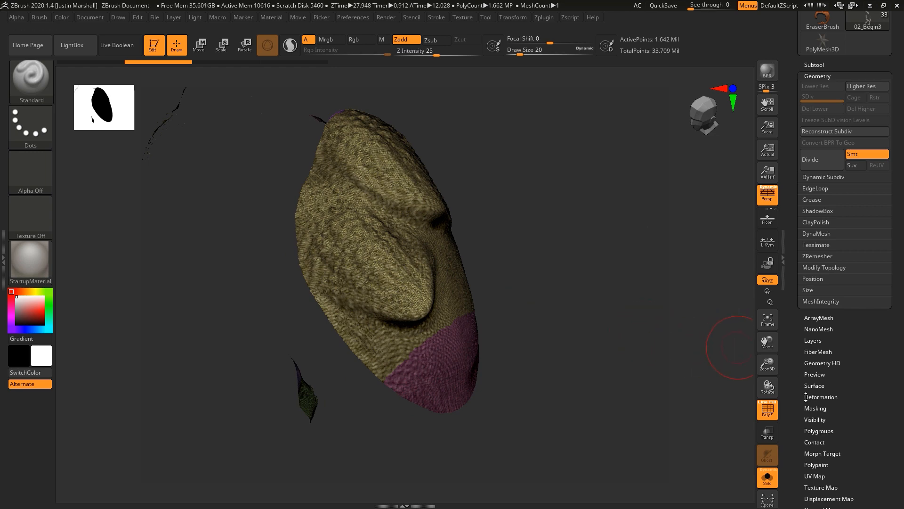
scroll(down, 3)
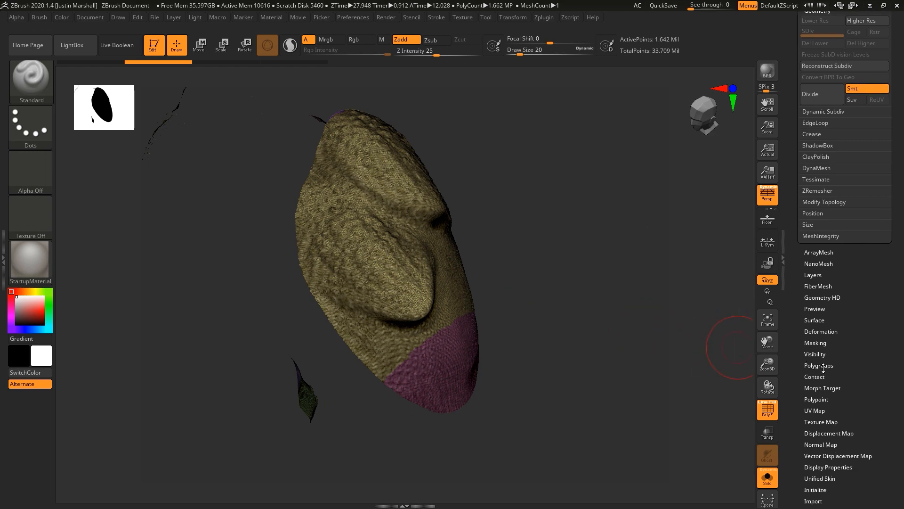
click(818, 366)
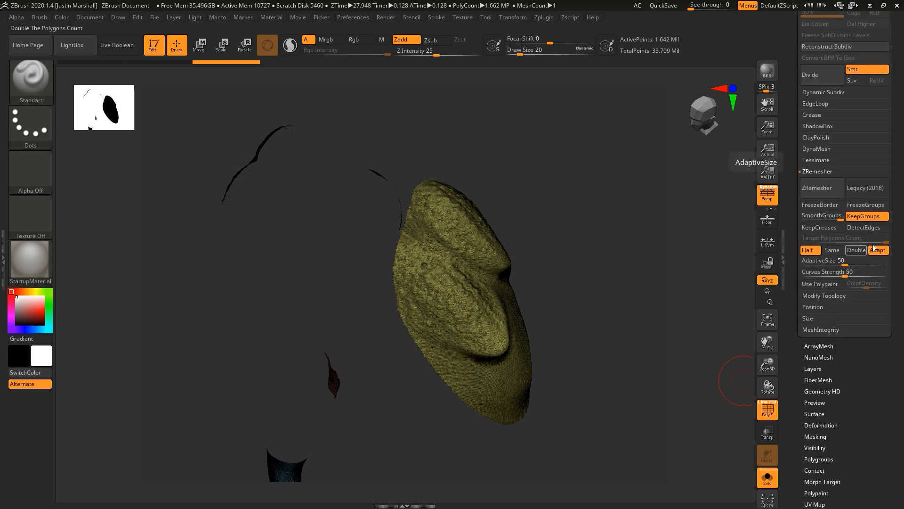
mouse_move(894, 250)
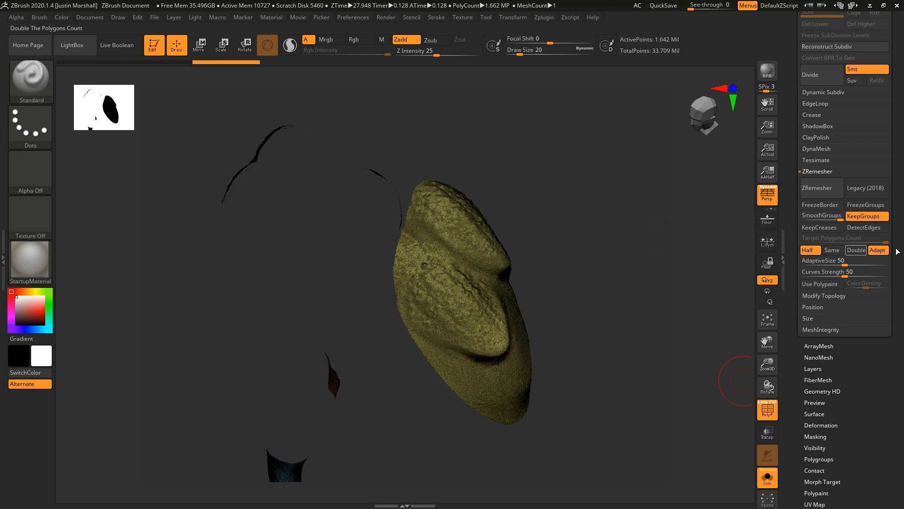
mouse_move(821, 215)
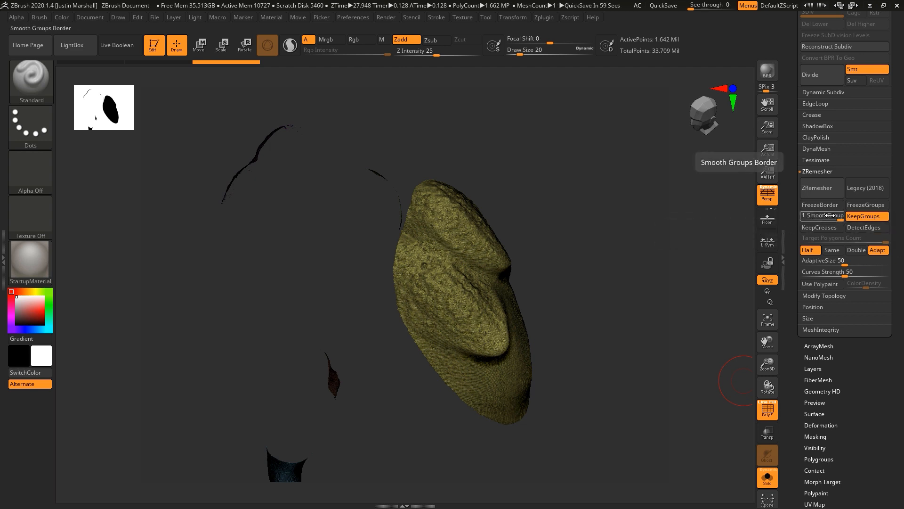
mouse_move(832, 250)
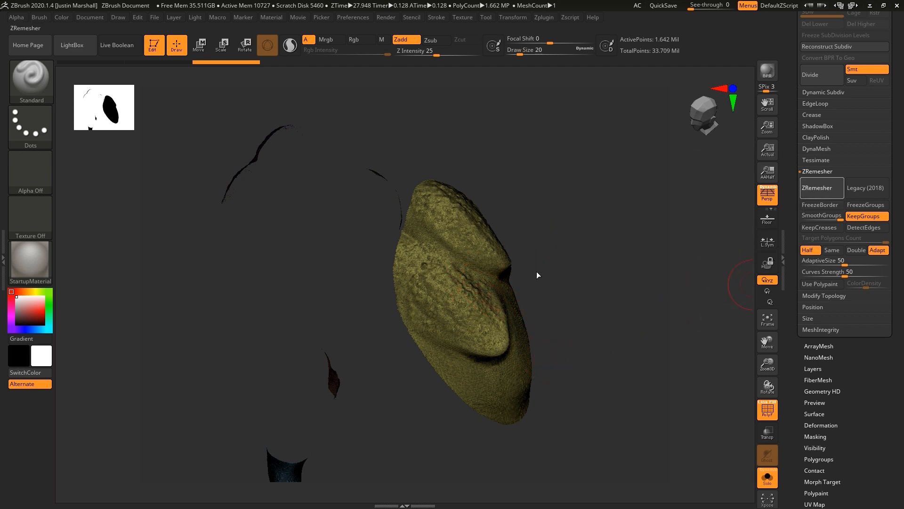
Run ZRemesher on the skin piece, cutting it to about 136 thousand points, then undo to the dense mesh.
click(816, 187)
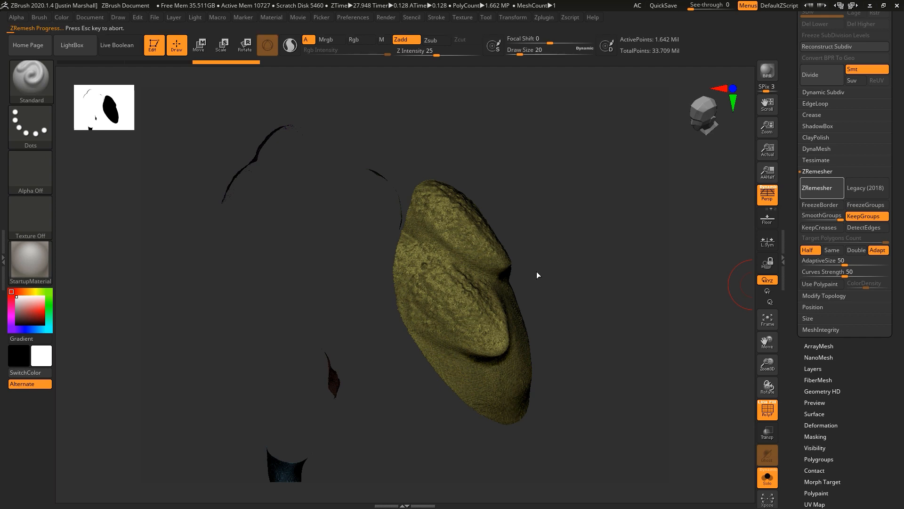
click(815, 187)
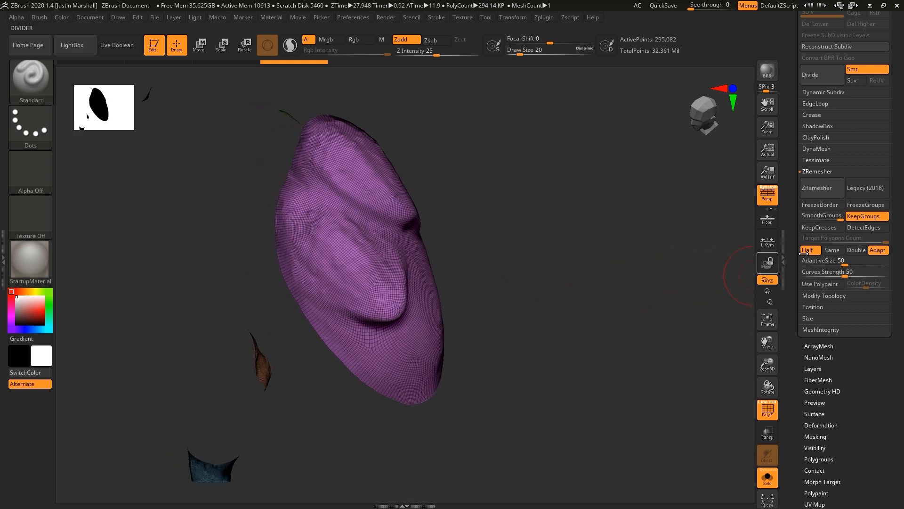
mouse_move(577, 283)
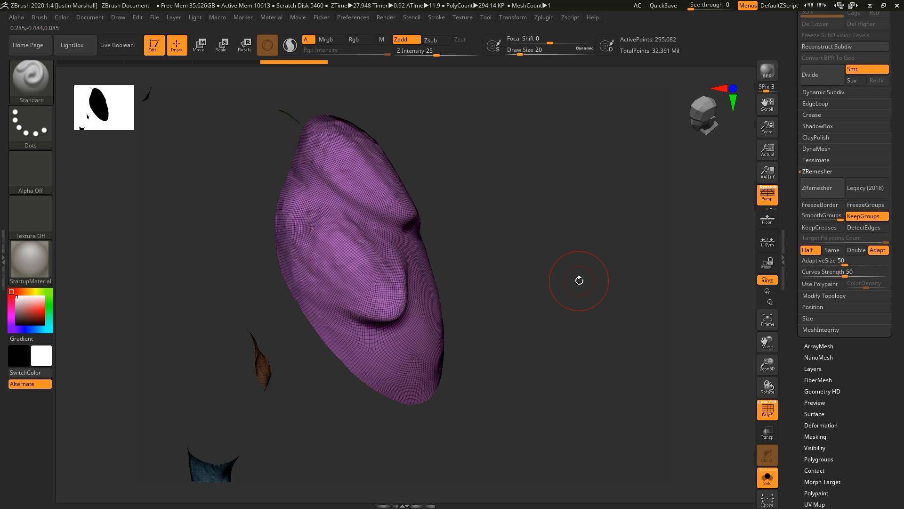
mouse_move(477, 265)
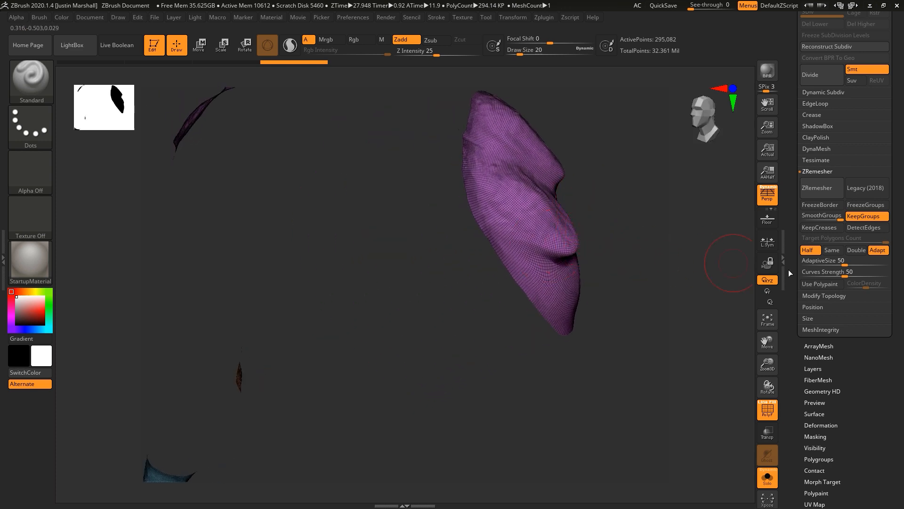
click(813, 189)
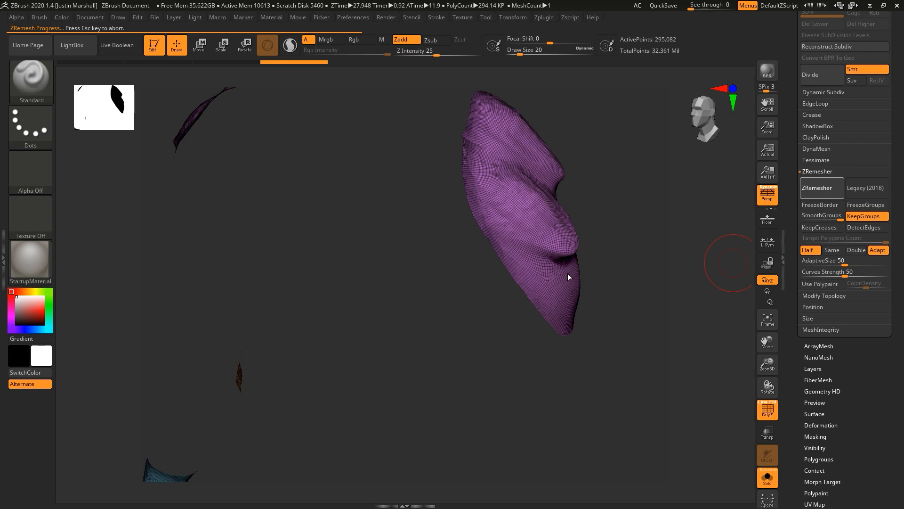
click(821, 189)
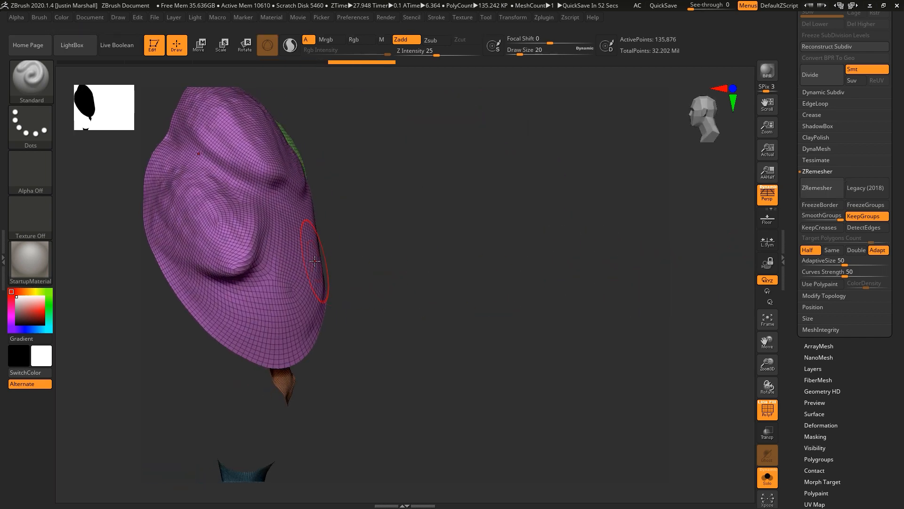
mouse_move(263, 258)
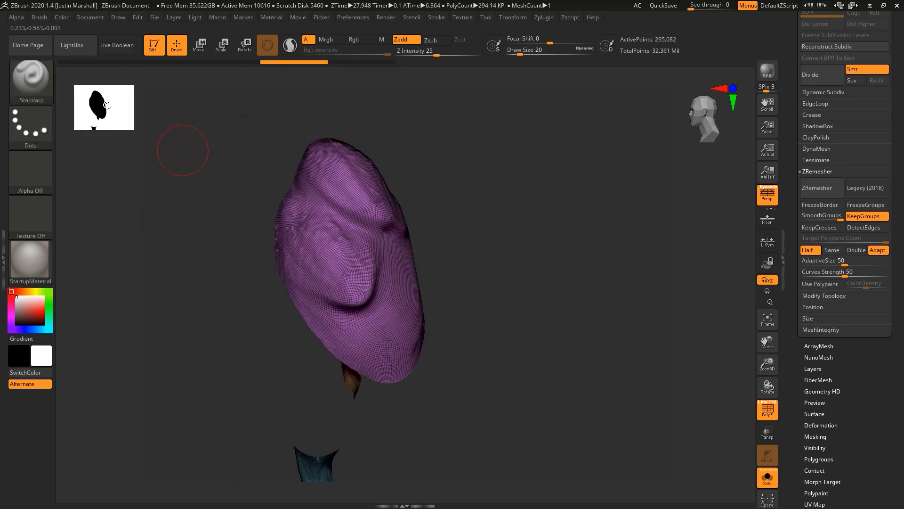
Draw ZRemesherGuide curves over the ear folds and remesh to about 135 thousand points in Solo.
click(30, 81)
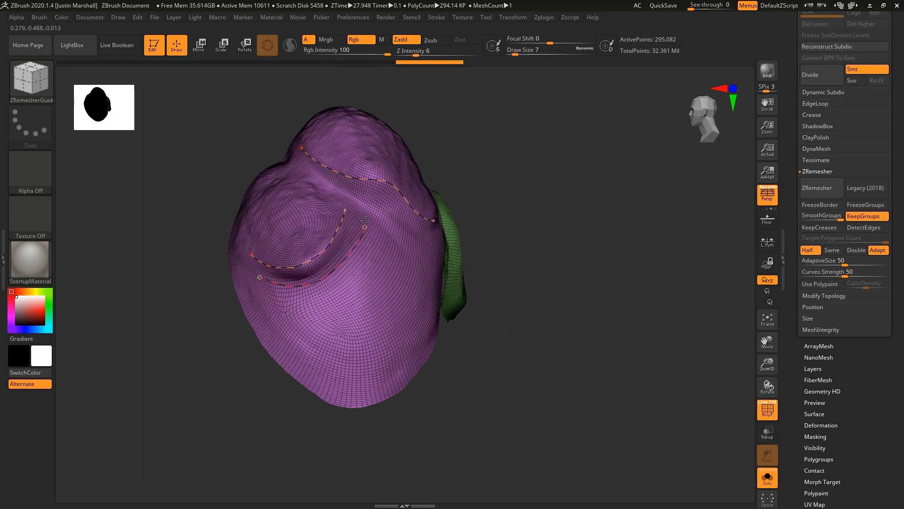
drag(369, 220, 341, 173)
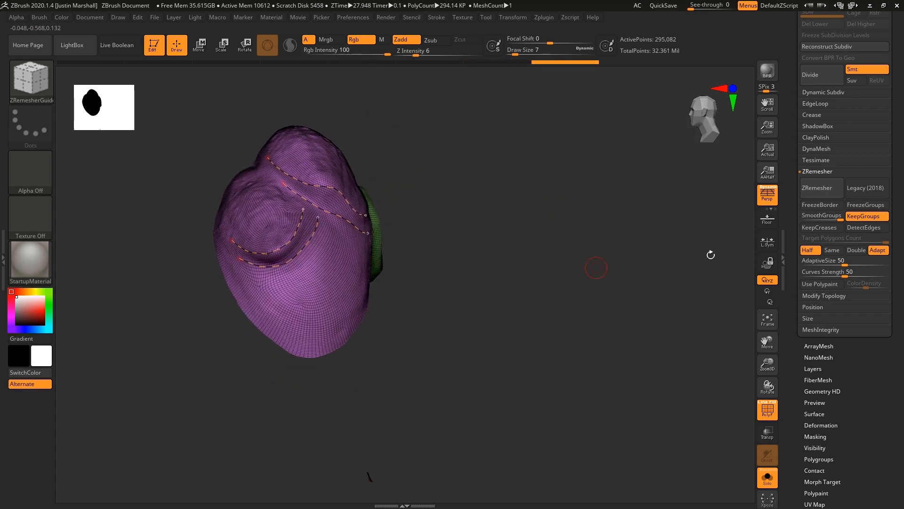
mouse_move(820, 205)
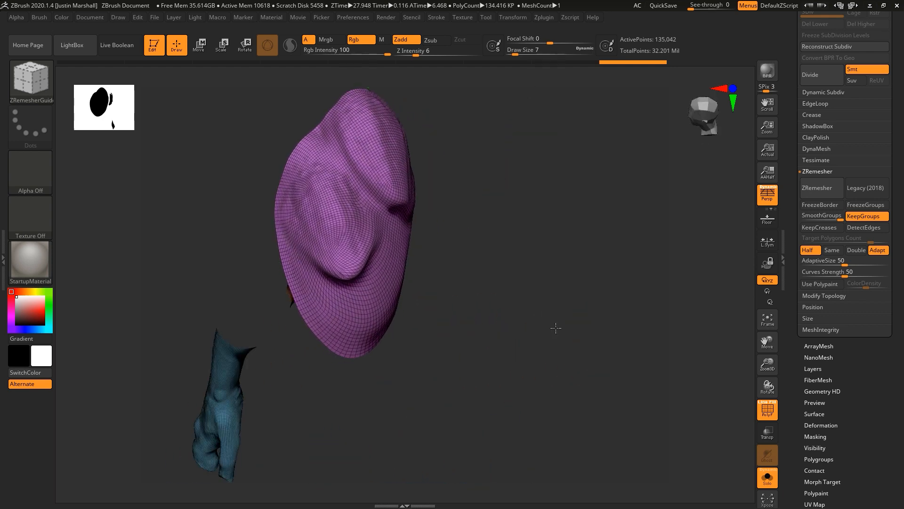
click(767, 410)
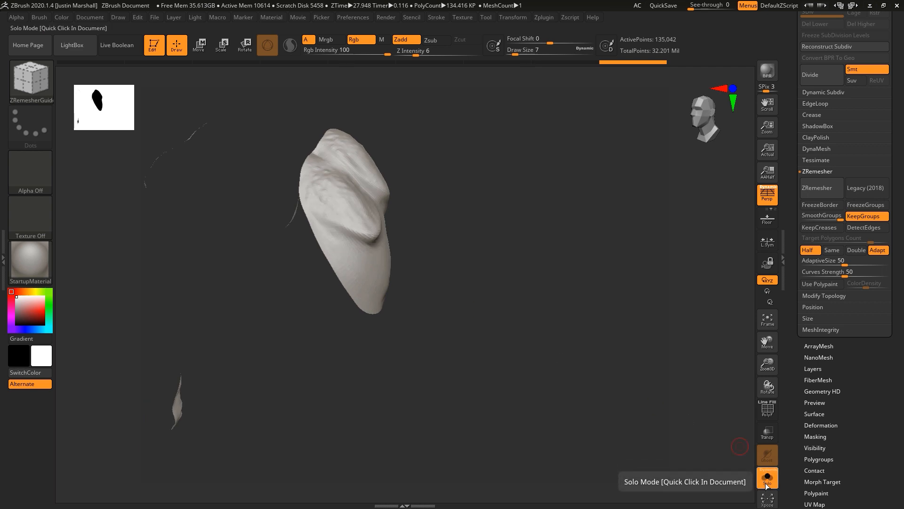
Show all skin patches again and UV Master-unwrap the creature by polygroup into 10 islands.
click(766, 478)
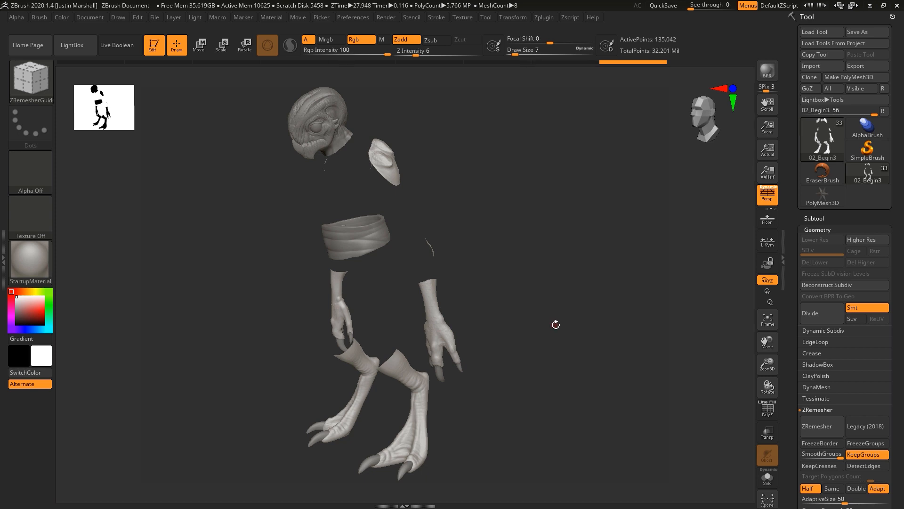
mouse_move(730, 303)
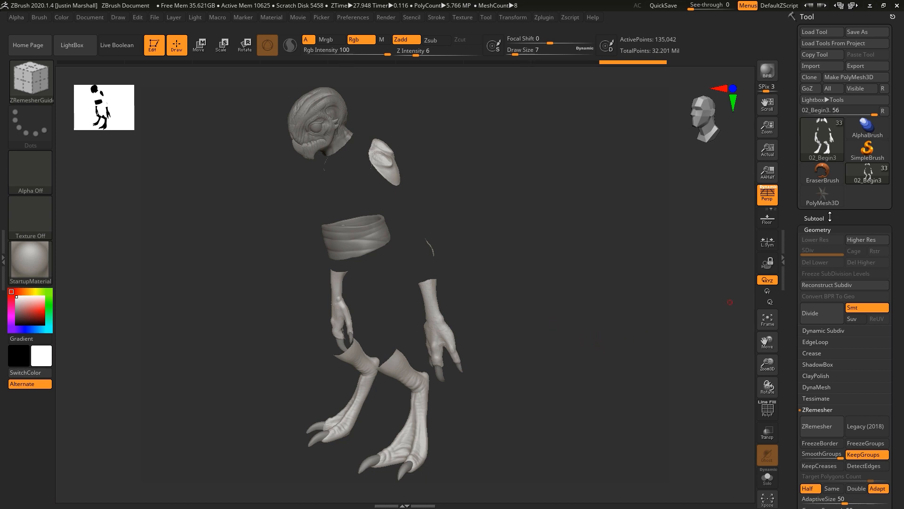
click(542, 17)
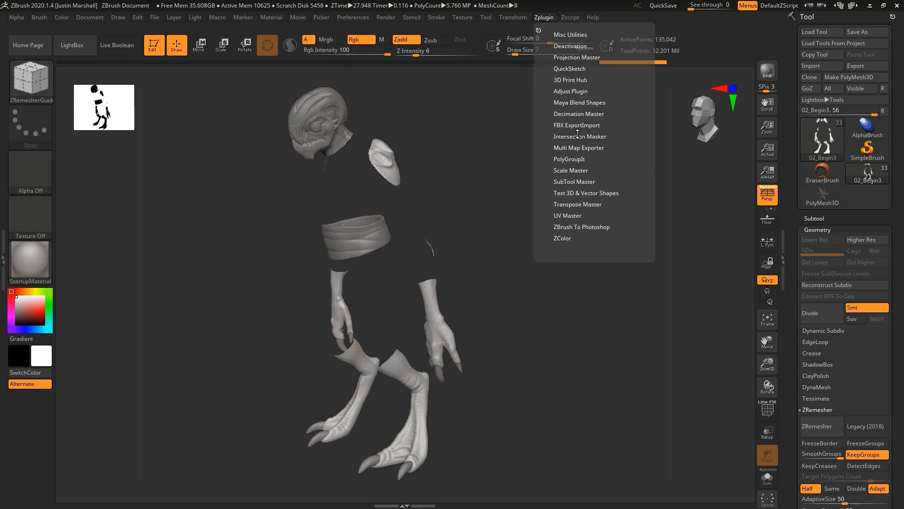
click(567, 214)
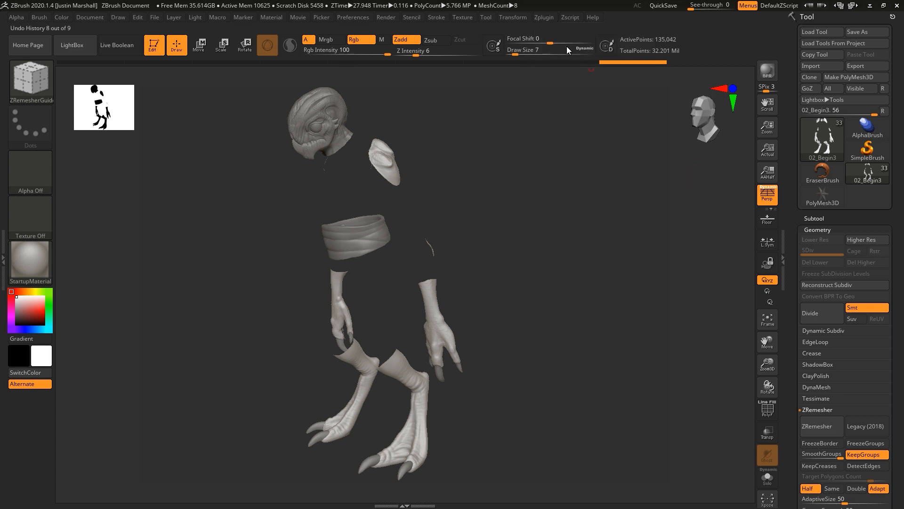
click(543, 17)
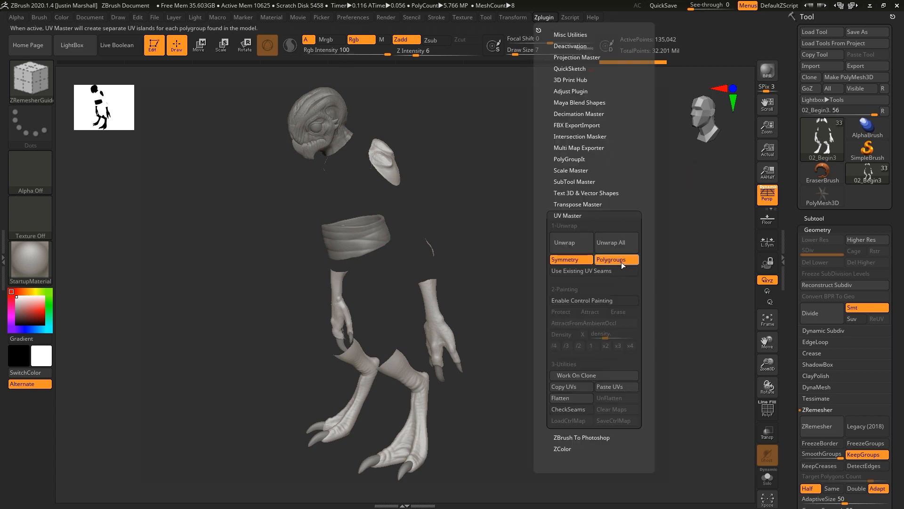
mouse_move(610, 259)
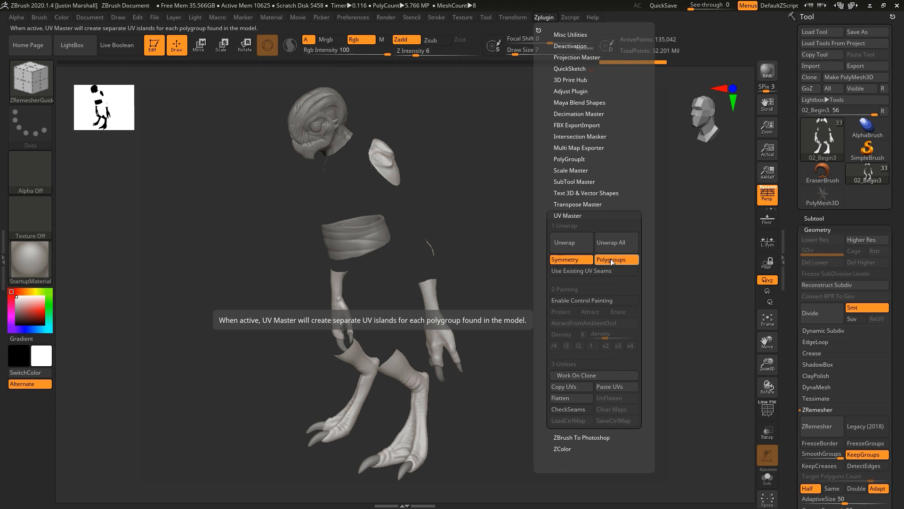
click(564, 242)
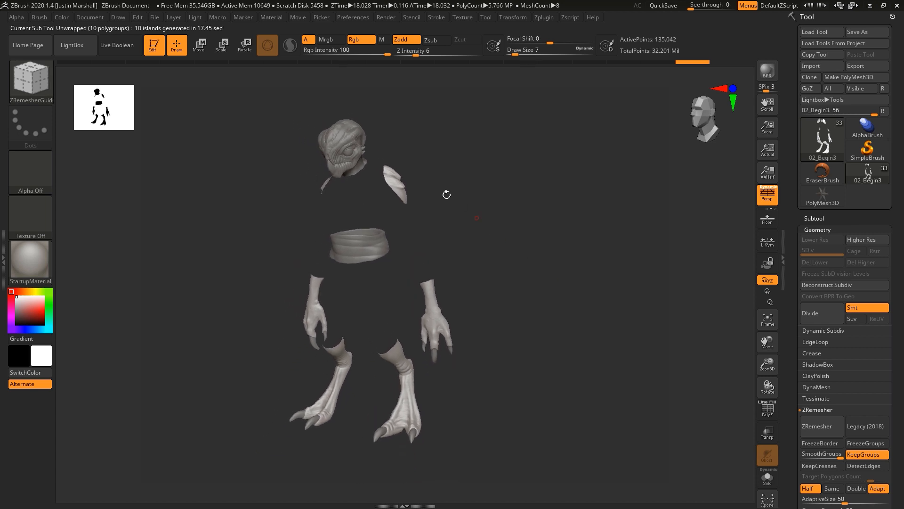
mouse_move(535, 19)
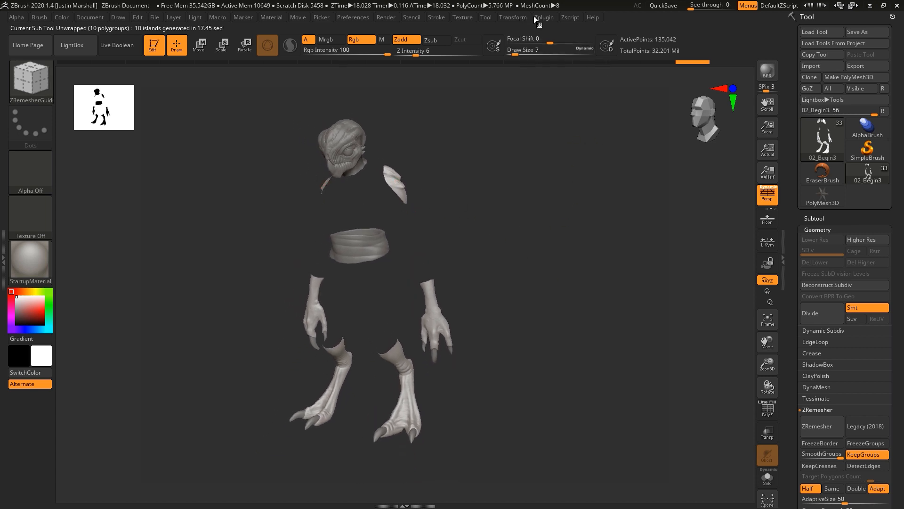
click(543, 17)
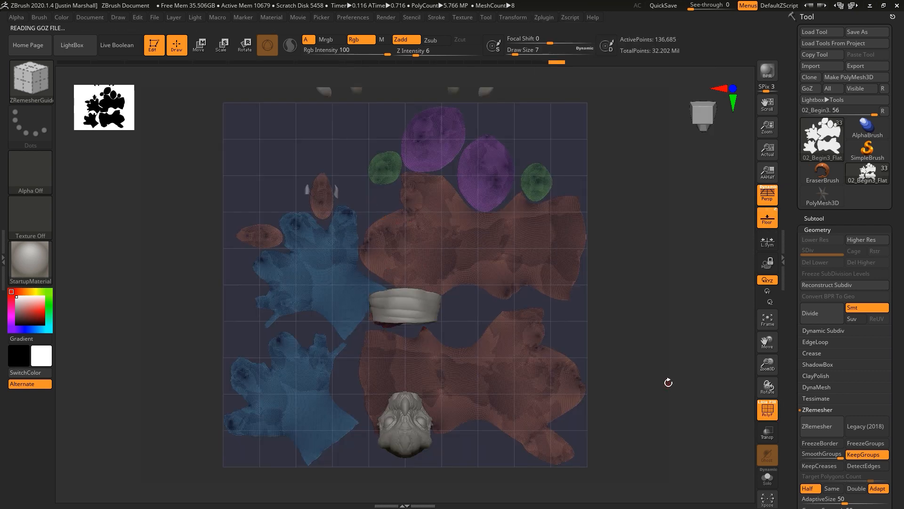
mouse_move(456, 353)
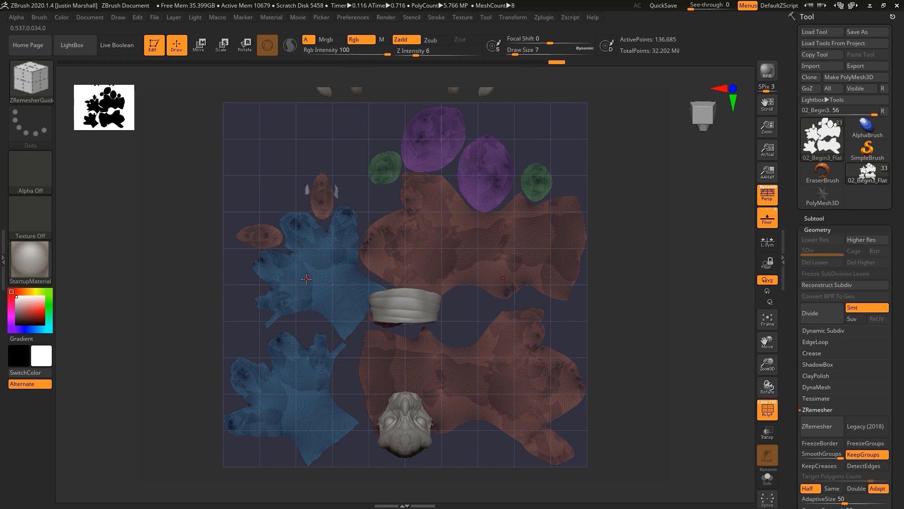
mouse_move(369, 274)
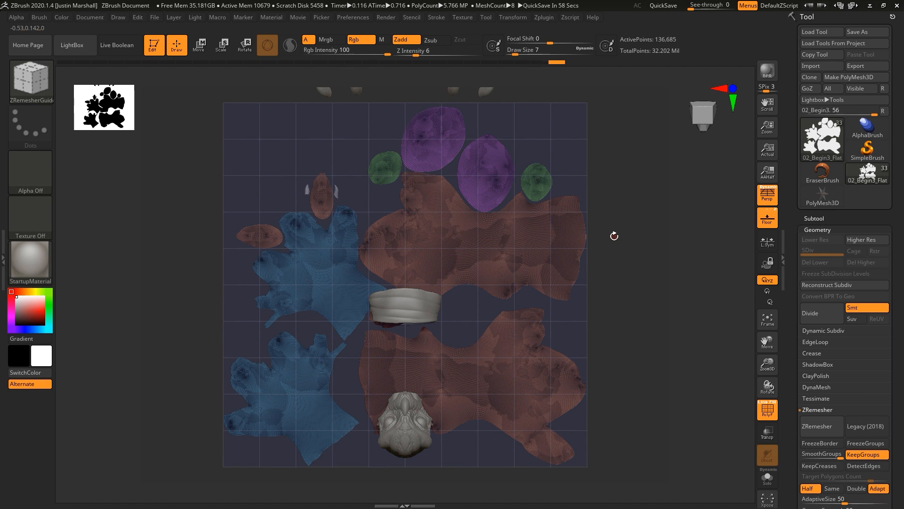
mouse_move(638, 186)
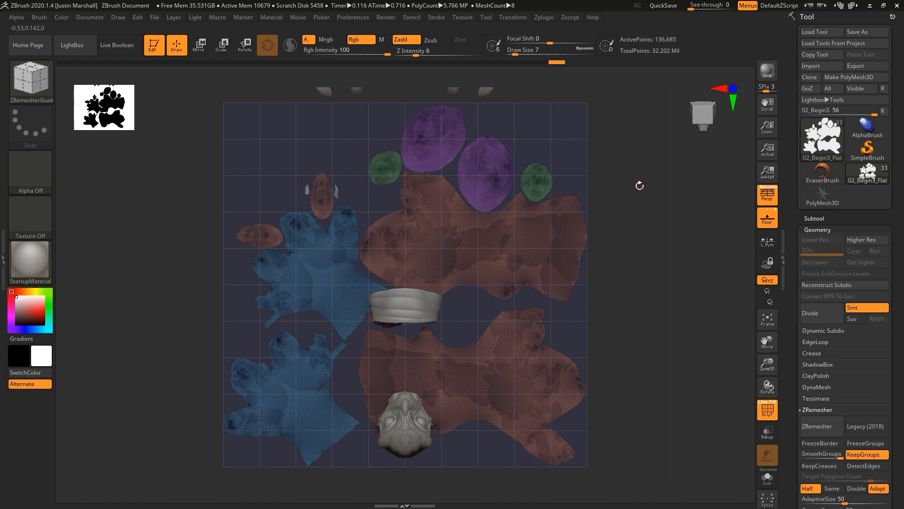
mouse_move(605, 209)
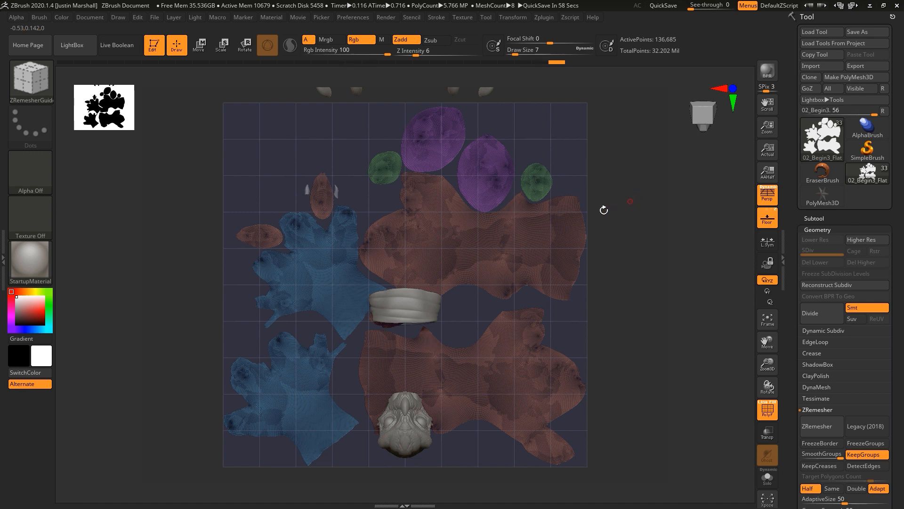
click(543, 17)
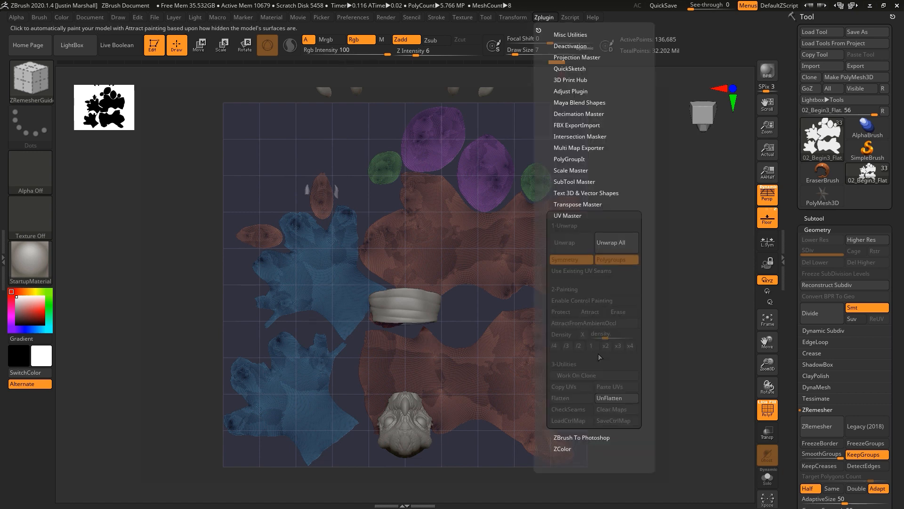
click(808, 89)
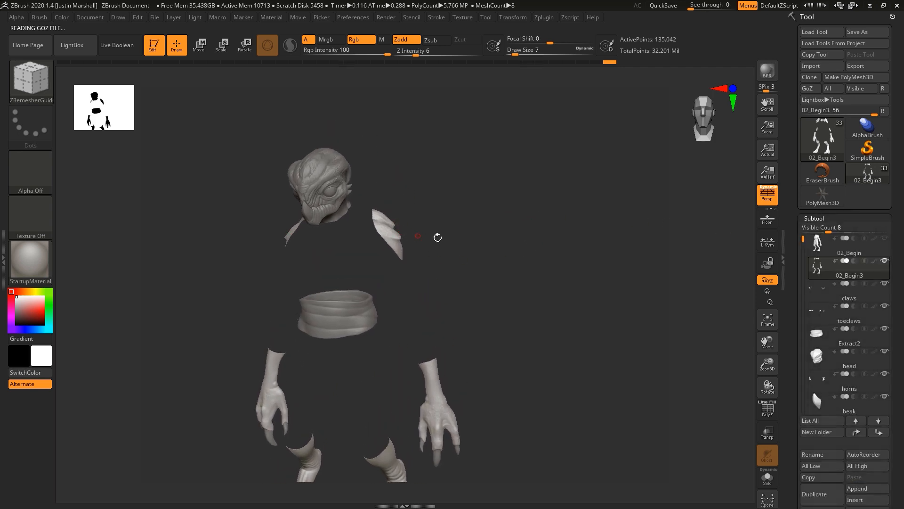
mouse_move(513, 256)
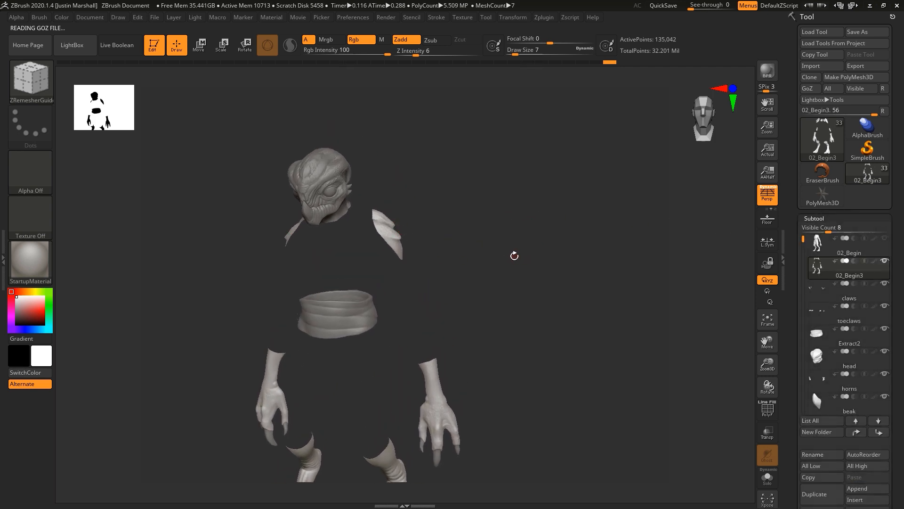